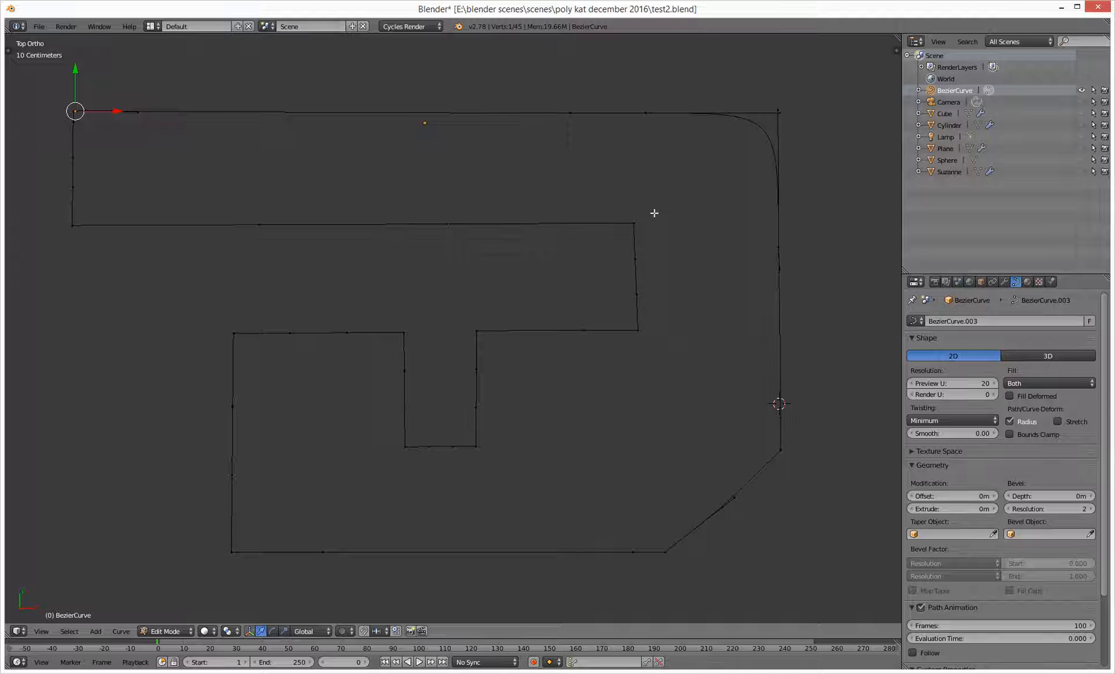
# - Show the Tool Shelf and list the Poly, Bezier and NURBS spline types
pyautogui.press('t')
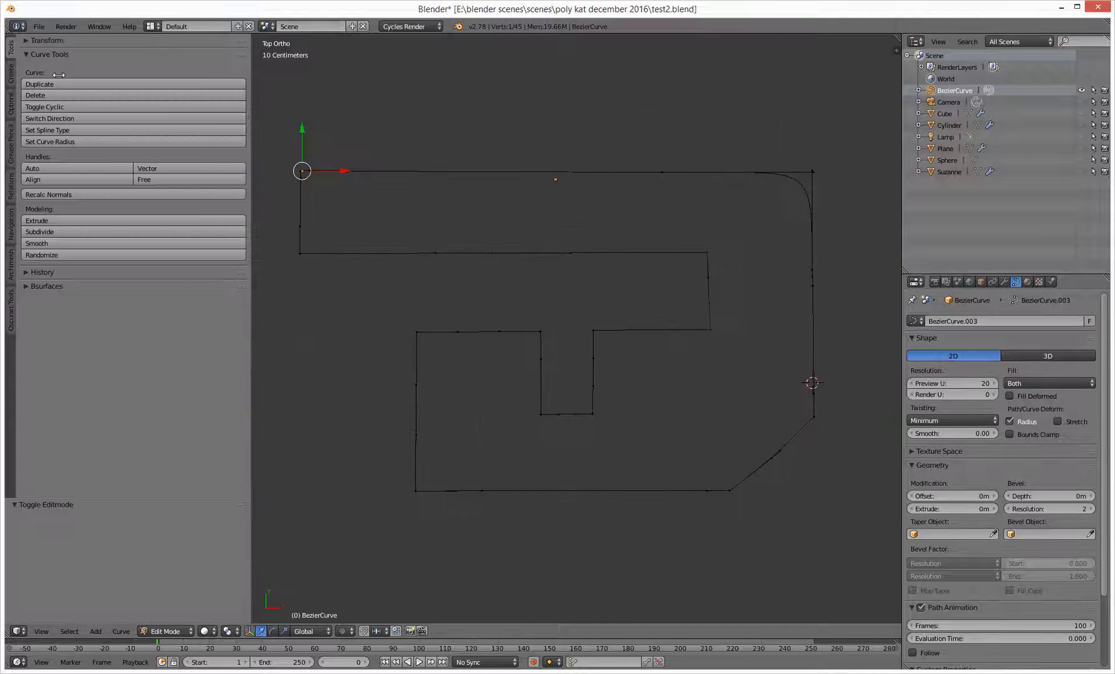
pyautogui.click(47, 131)
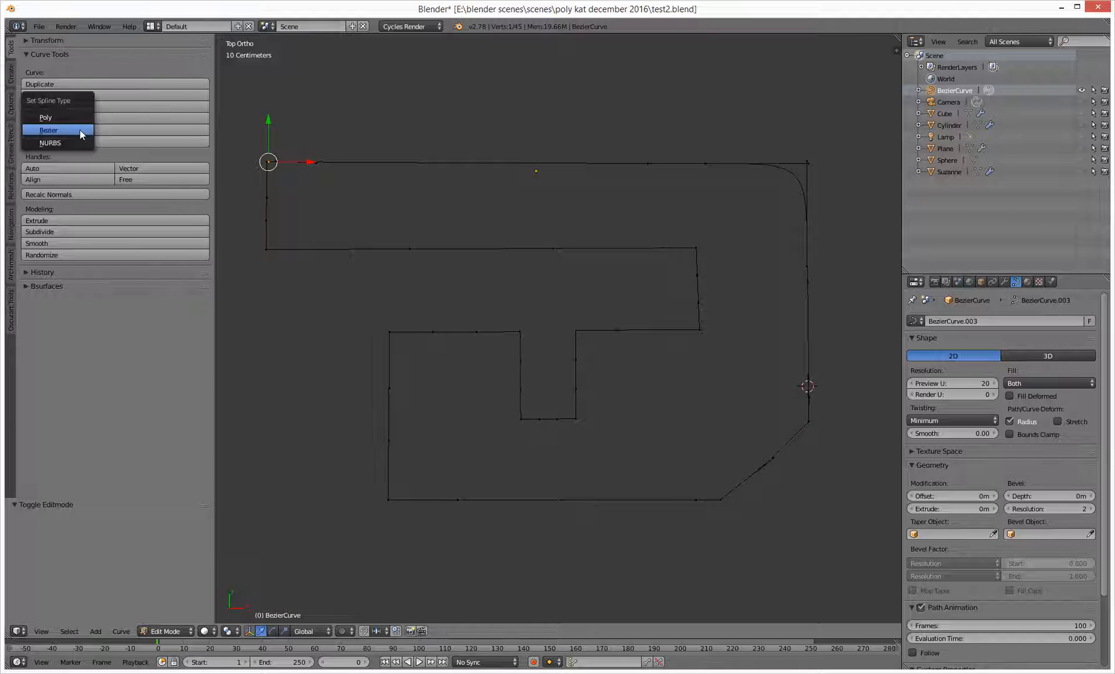
pyautogui.moveTo(50, 142)
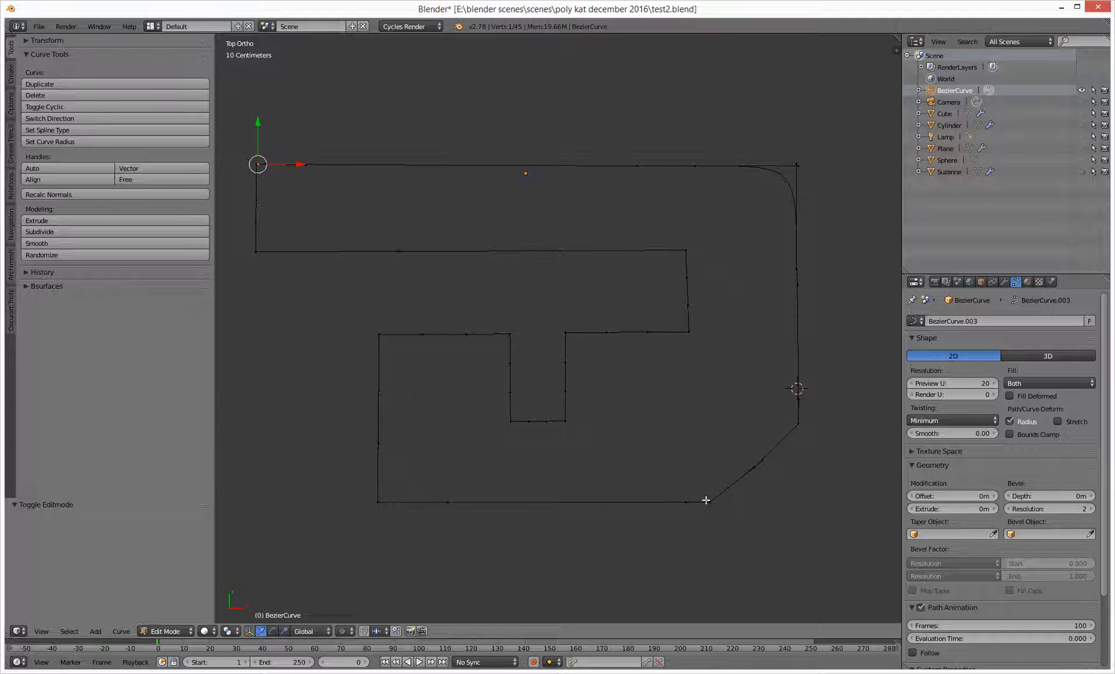
pyautogui.moveTo(796, 178)
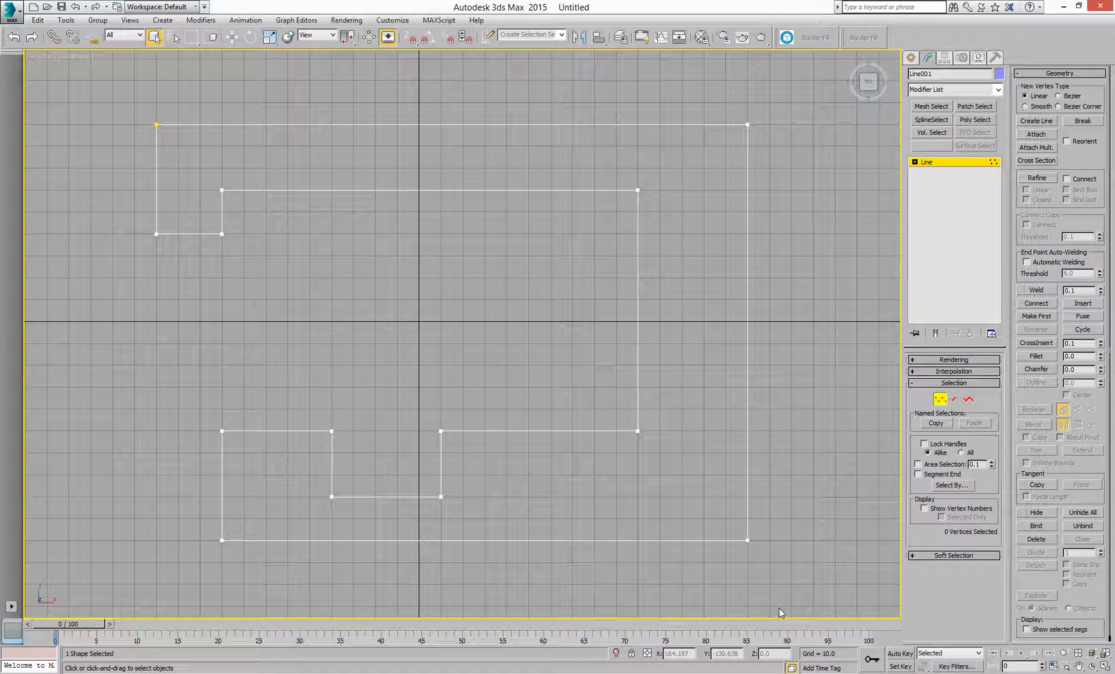
pyautogui.moveTo(507, 487)
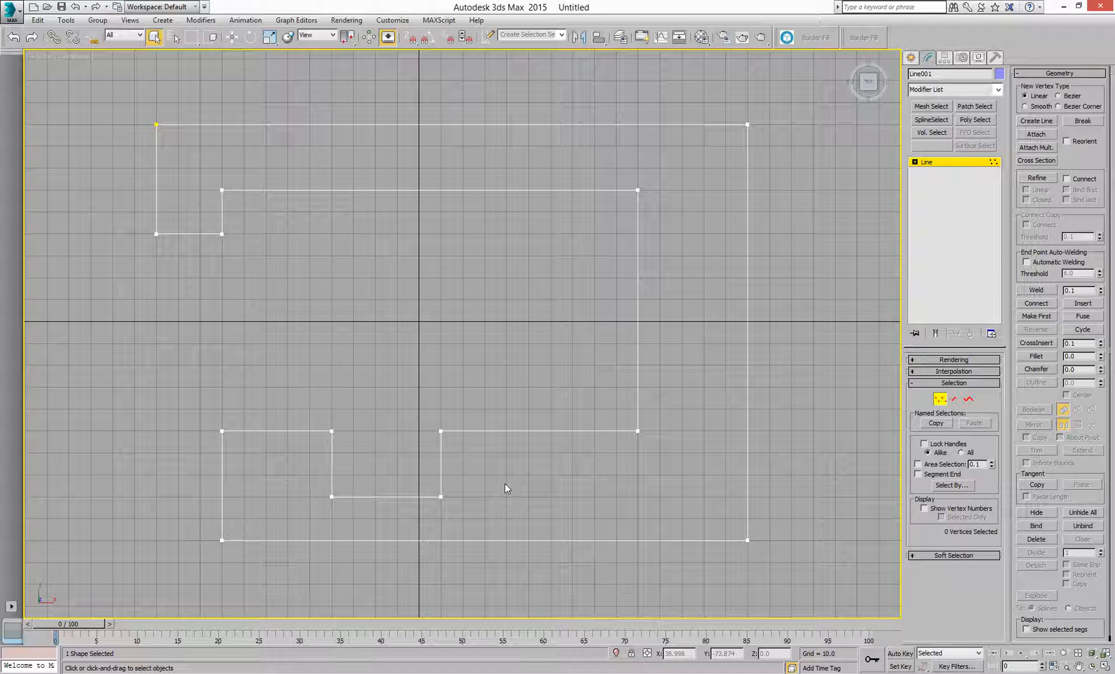
pyautogui.moveTo(289, 106)
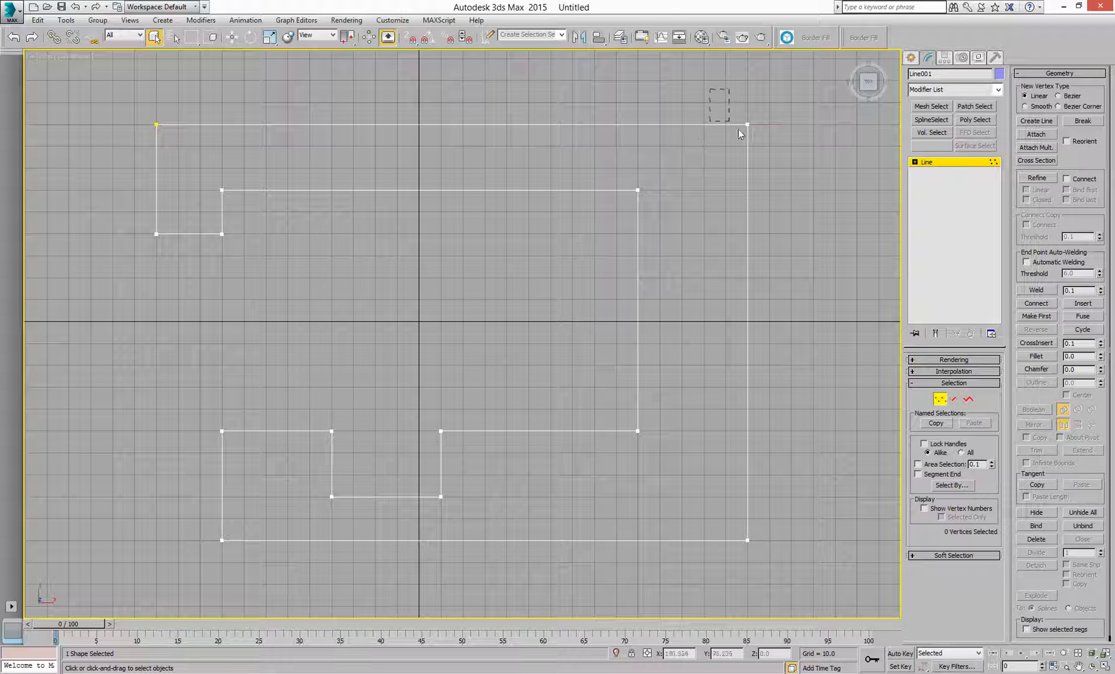
# - Fillet the outline's top-right corner and chamfer its bottom-right corner
pyautogui.click(746, 124)
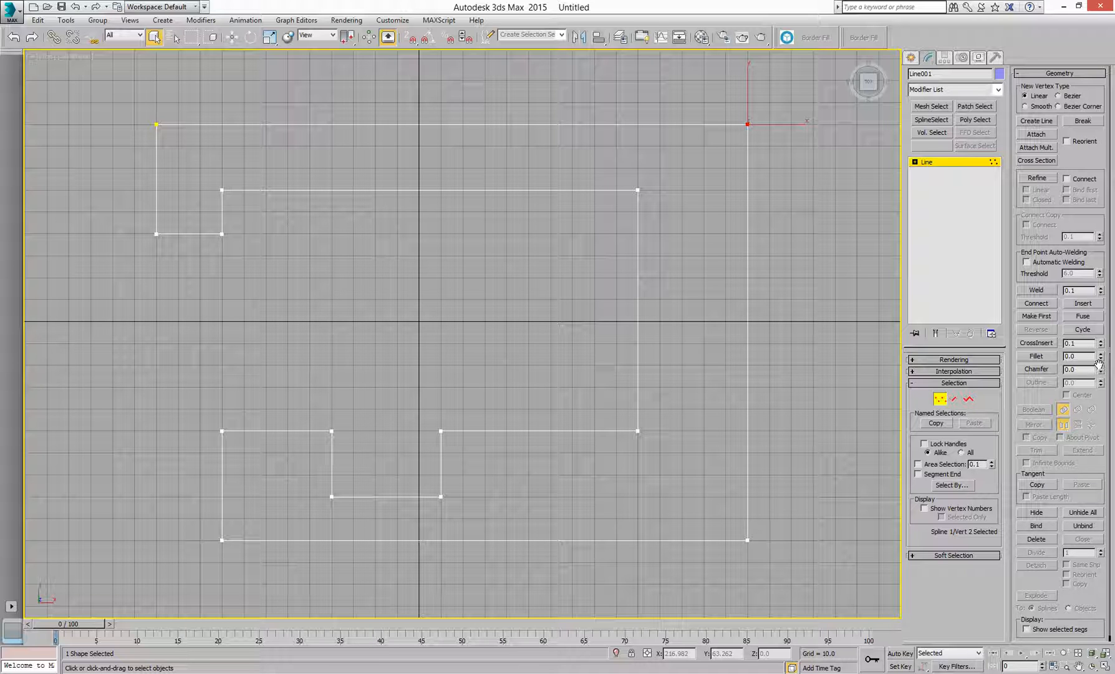
pyautogui.click(1099, 353)
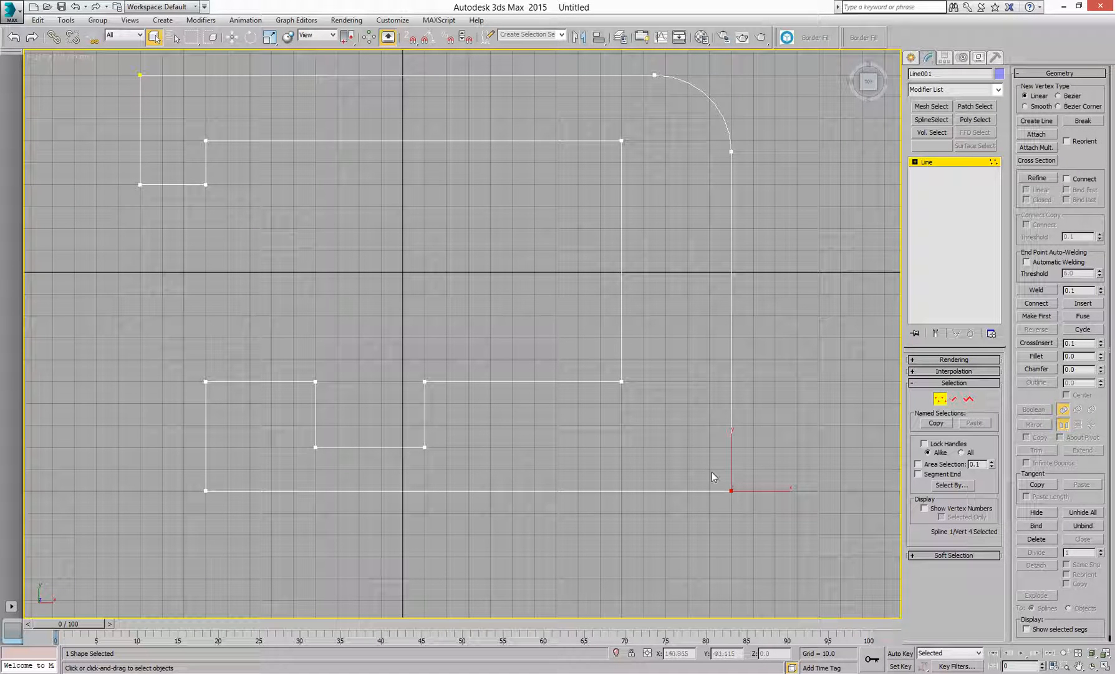
pyautogui.moveTo(733, 416)
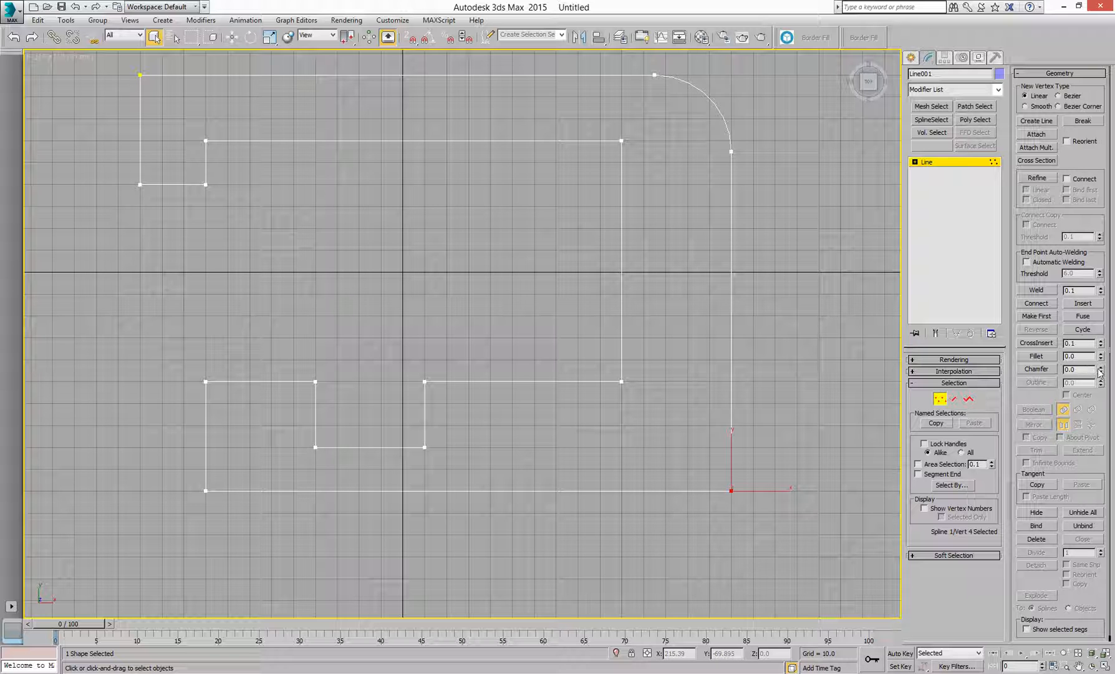
pyautogui.moveTo(730, 490); pyautogui.dragTo(648, 489)
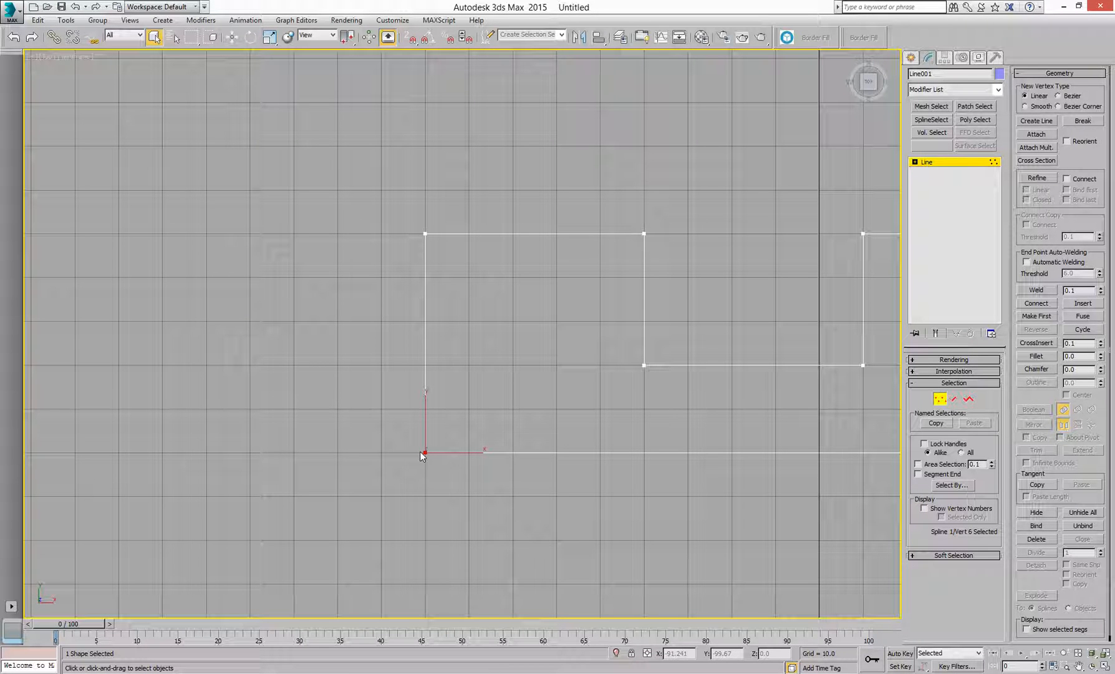
# - Convert the bottom-left corner point to Bezier Corner
pyautogui.rightClick(423, 452)
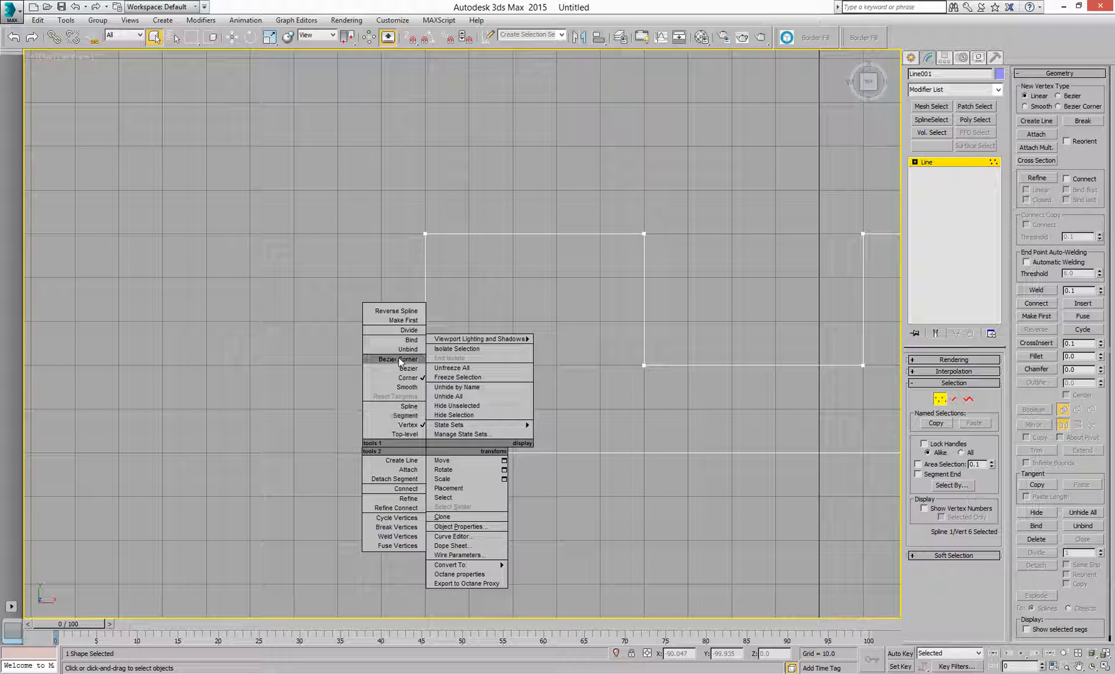
pyautogui.moveTo(407, 368)
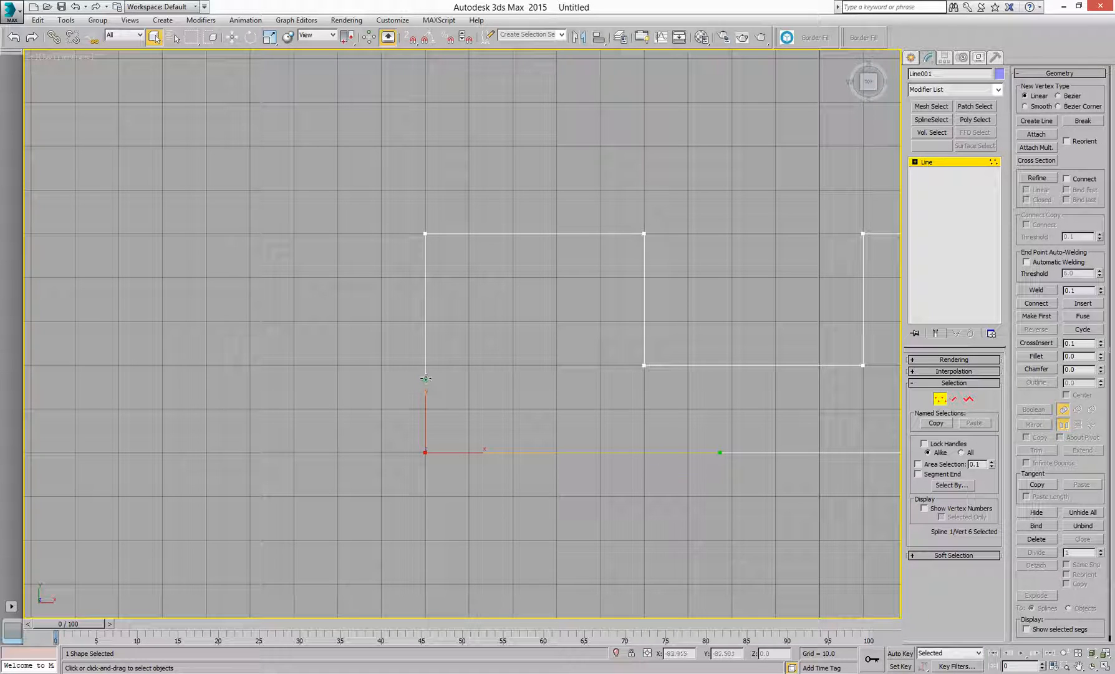
pyautogui.click(395, 447)
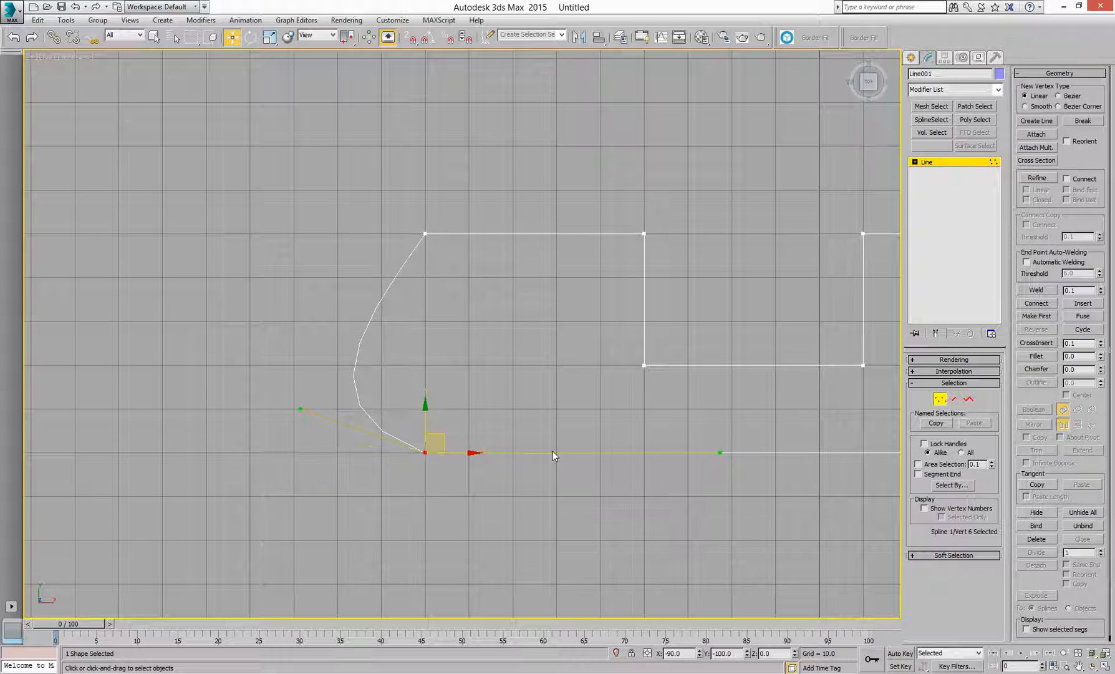
# - Bend both edges with the corner's handles, then square the corner again
pyautogui.moveTo(718, 452); pyautogui.dragTo(705, 523)
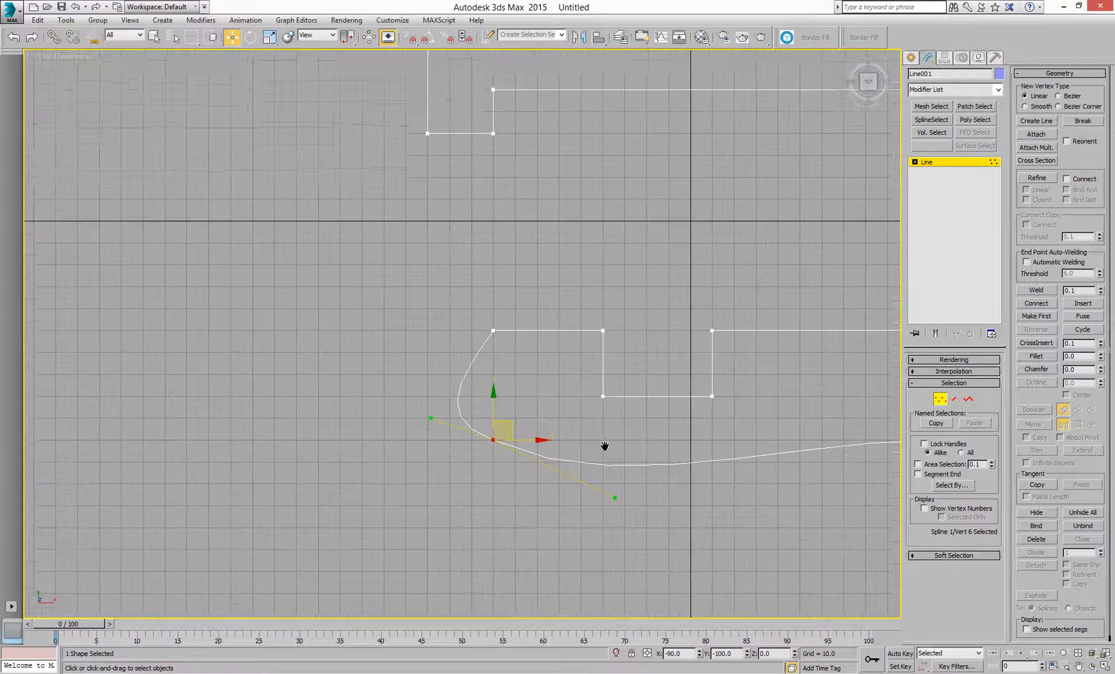
pyautogui.moveTo(605, 446); pyautogui.dragTo(583, 406)
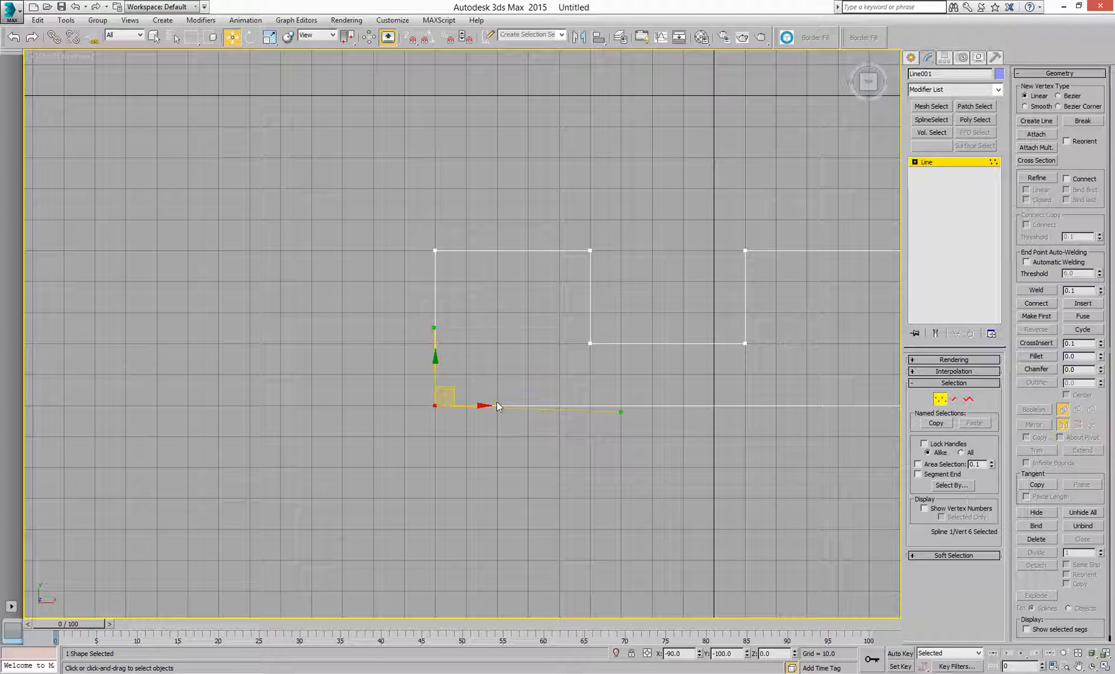
pyautogui.moveTo(498, 406); pyautogui.dragTo(427, 456)
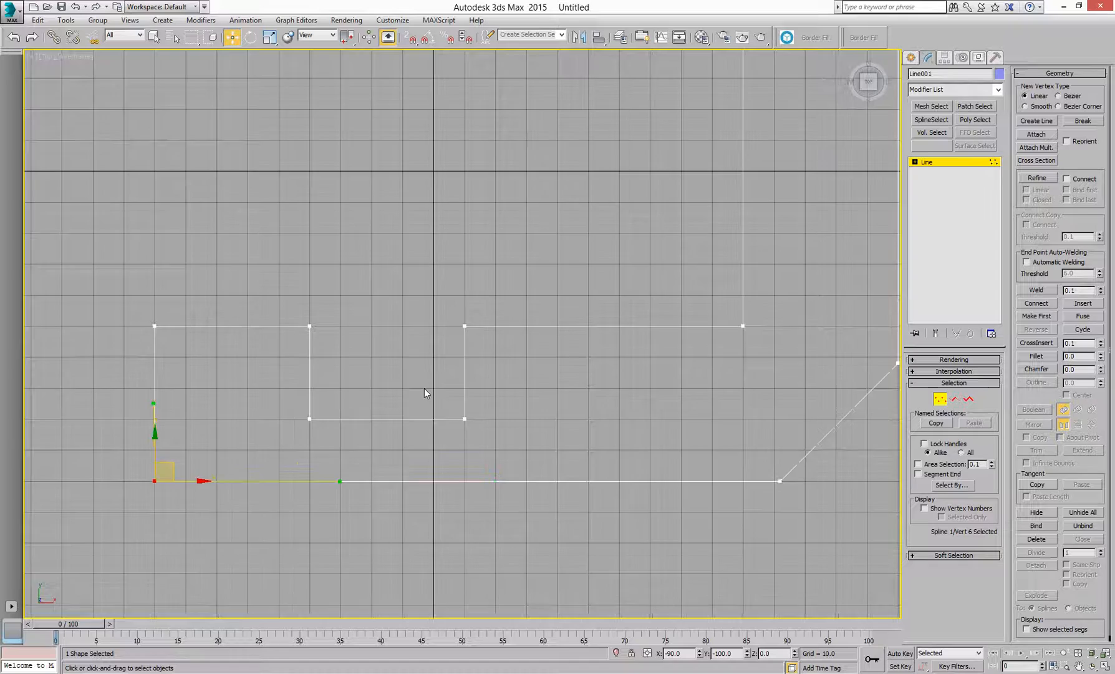
pyautogui.moveTo(423, 393); pyautogui.dragTo(601, 413)
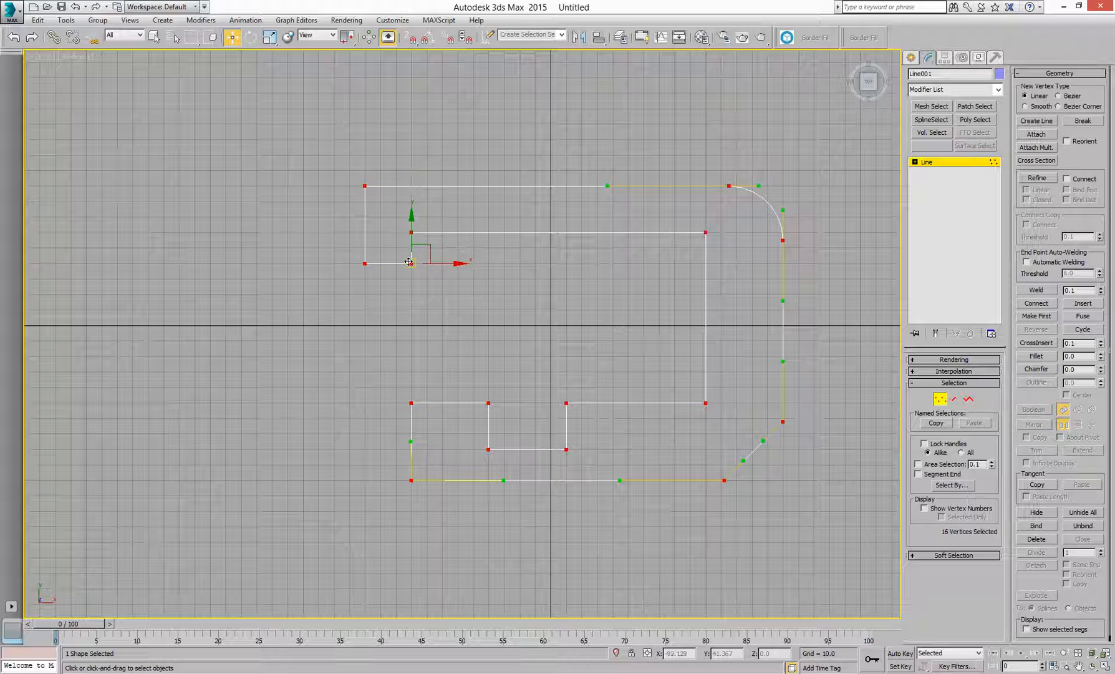
# - Open the quad menu on all outline points to choose the Corner type
pyautogui.rightClick(409, 261)
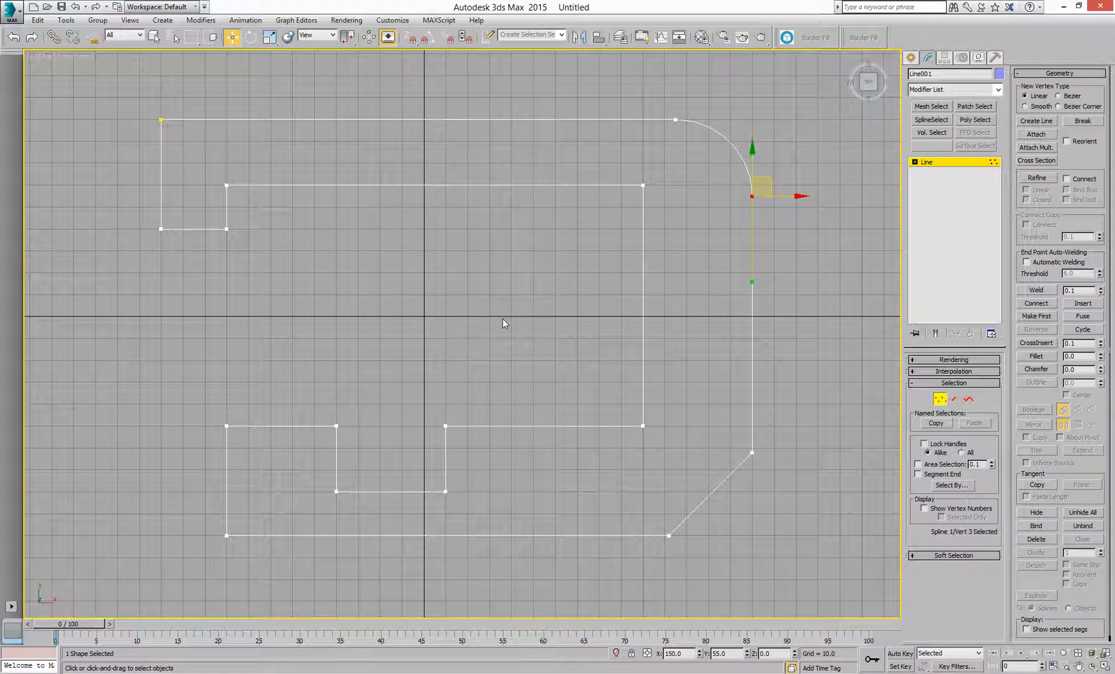
pyautogui.moveTo(349, 451)
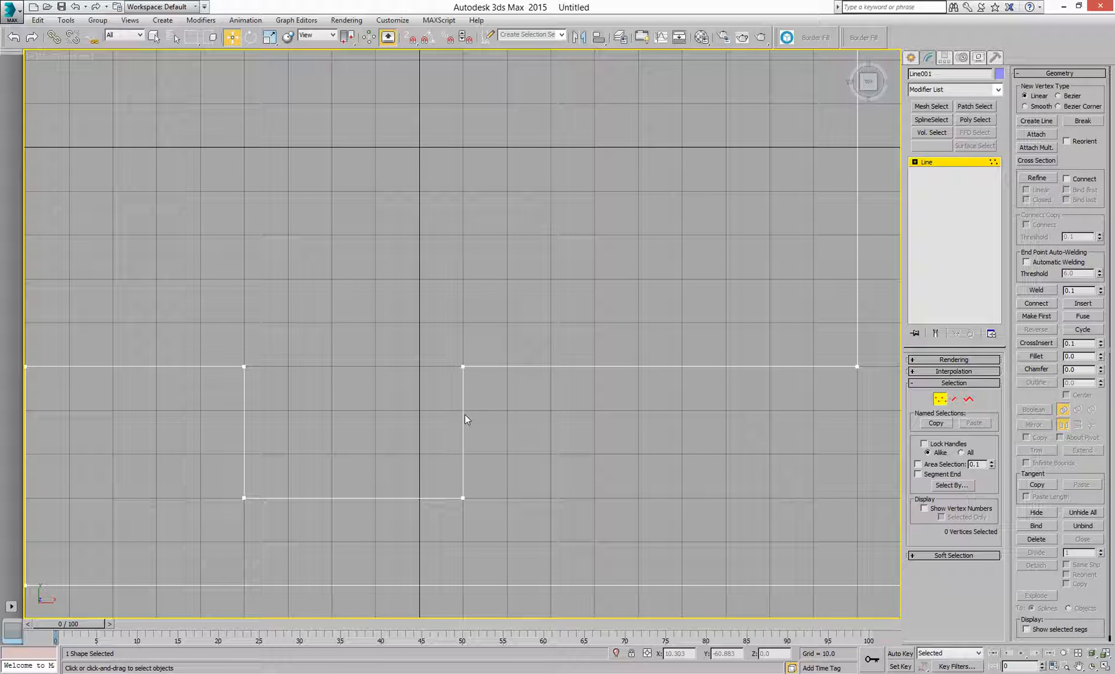
pyautogui.moveTo(513, 374)
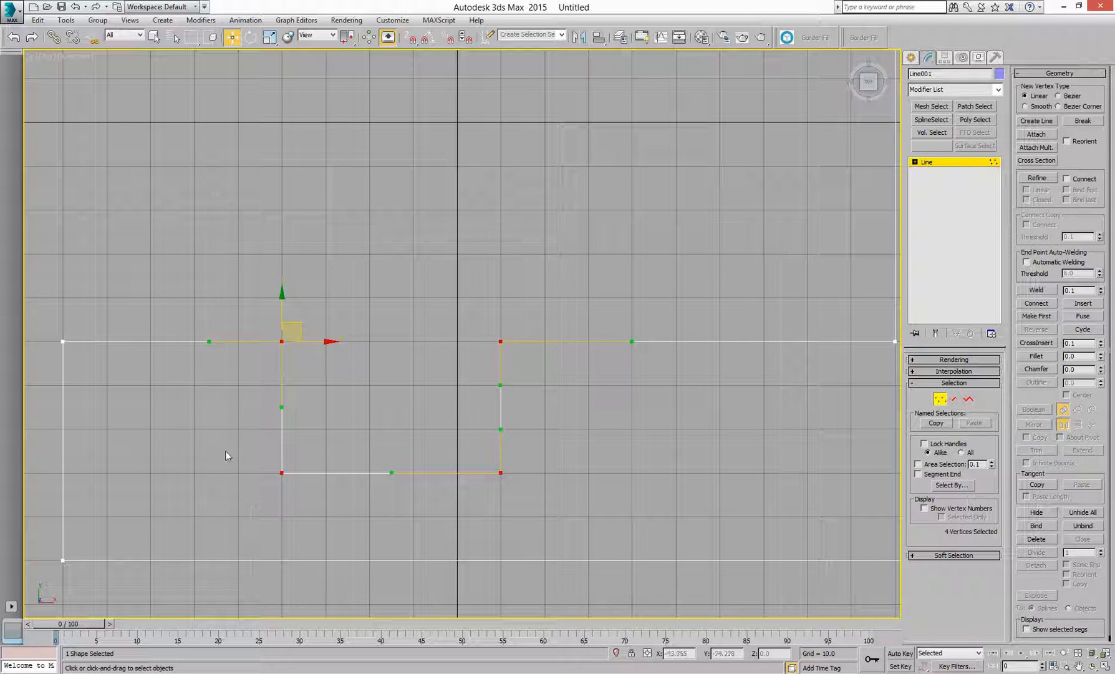
# - Set the four notch vertices to Corner and fillet them
pyautogui.rightClick(228, 455)
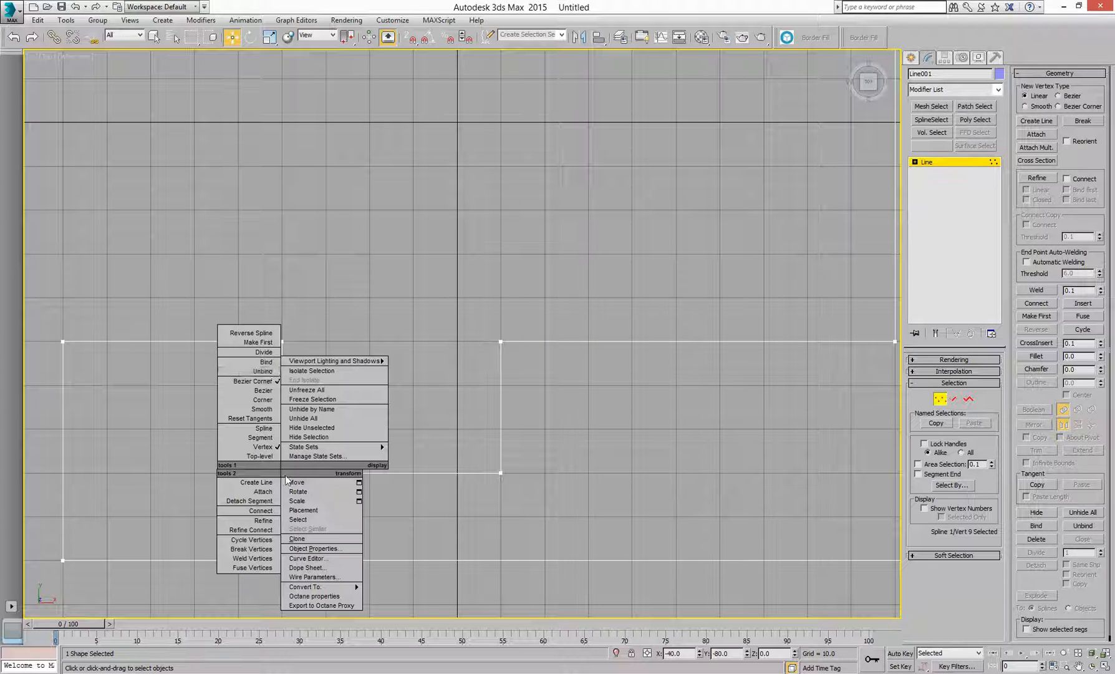
pyautogui.moveTo(249, 382)
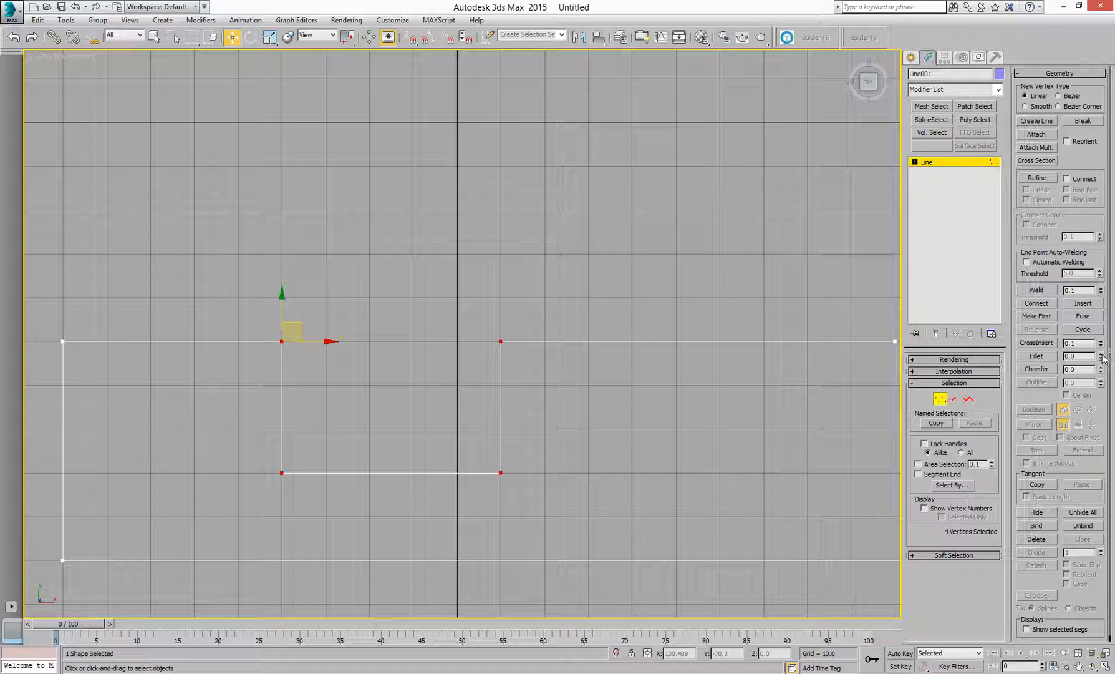
pyautogui.click(1100, 354)
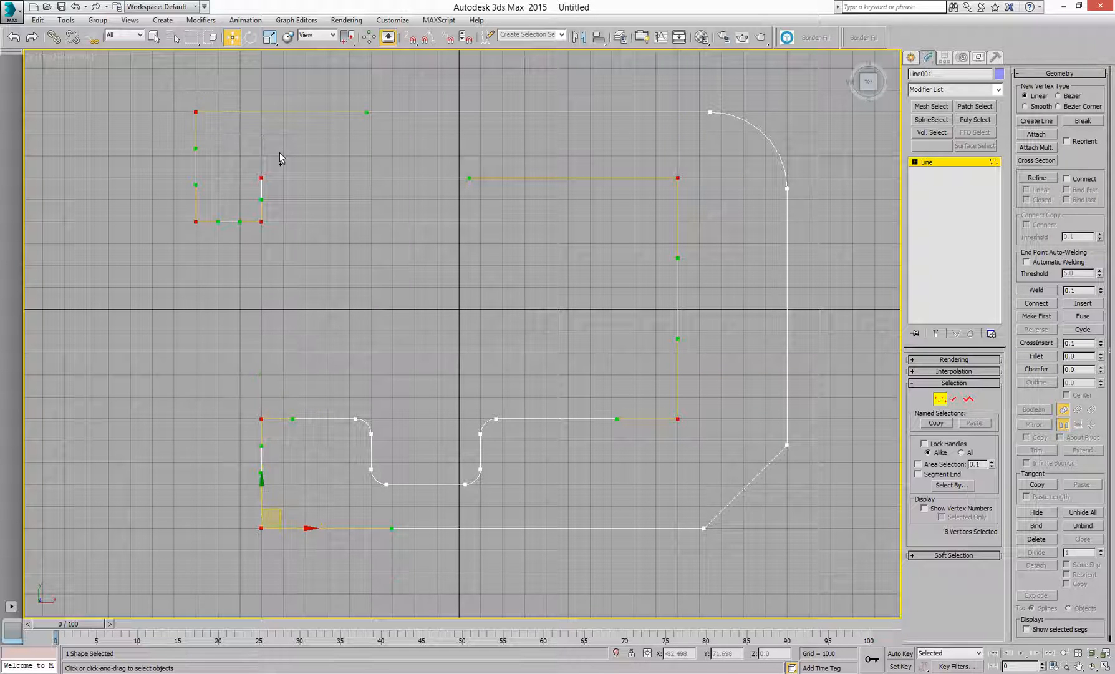
# - Set the remaining corner vertices to Corner and fillet them all
pyautogui.rightClick(279, 158)
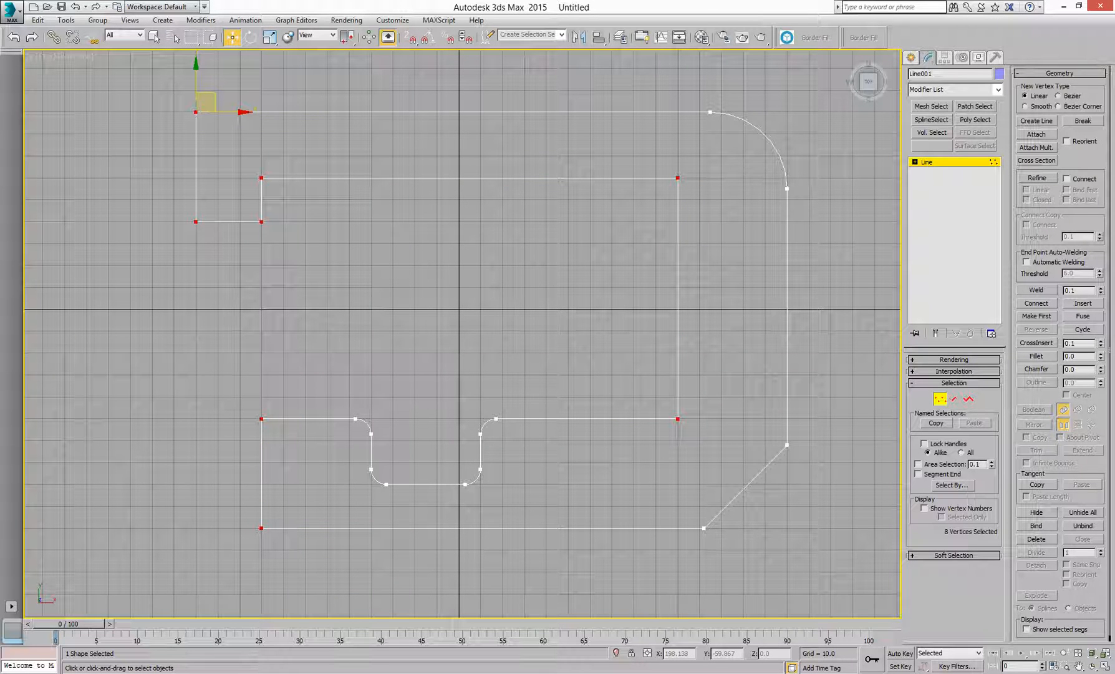
pyautogui.click(1099, 354)
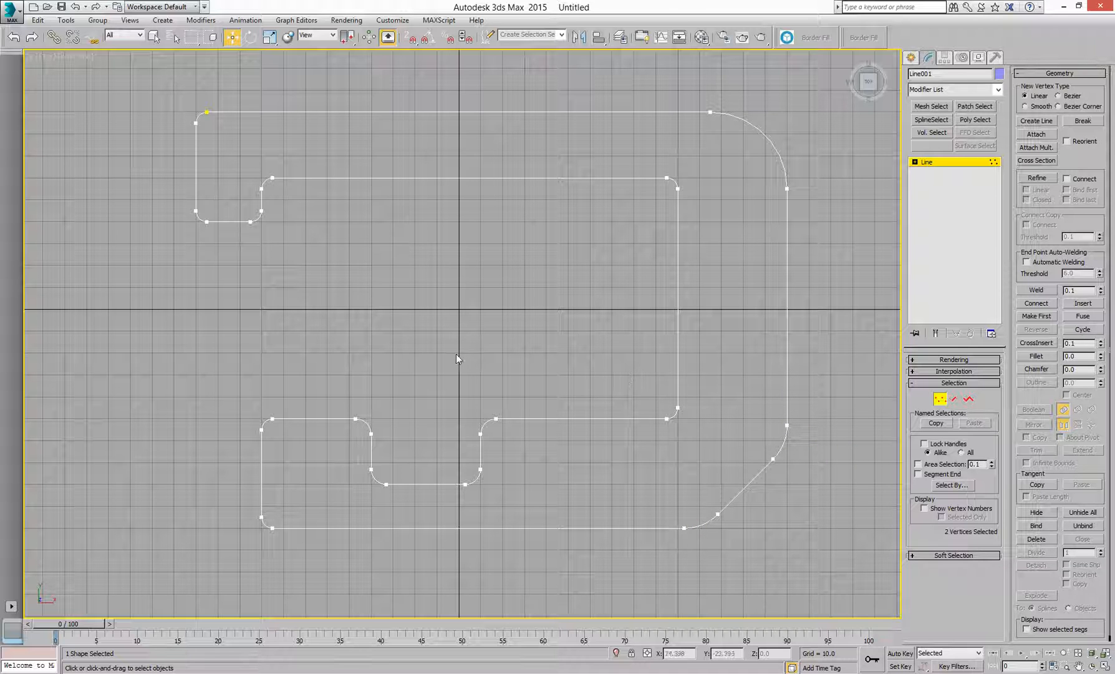
# - Leave vertex editing by selecting Line in the modifier stack
pyautogui.click(671, 322)
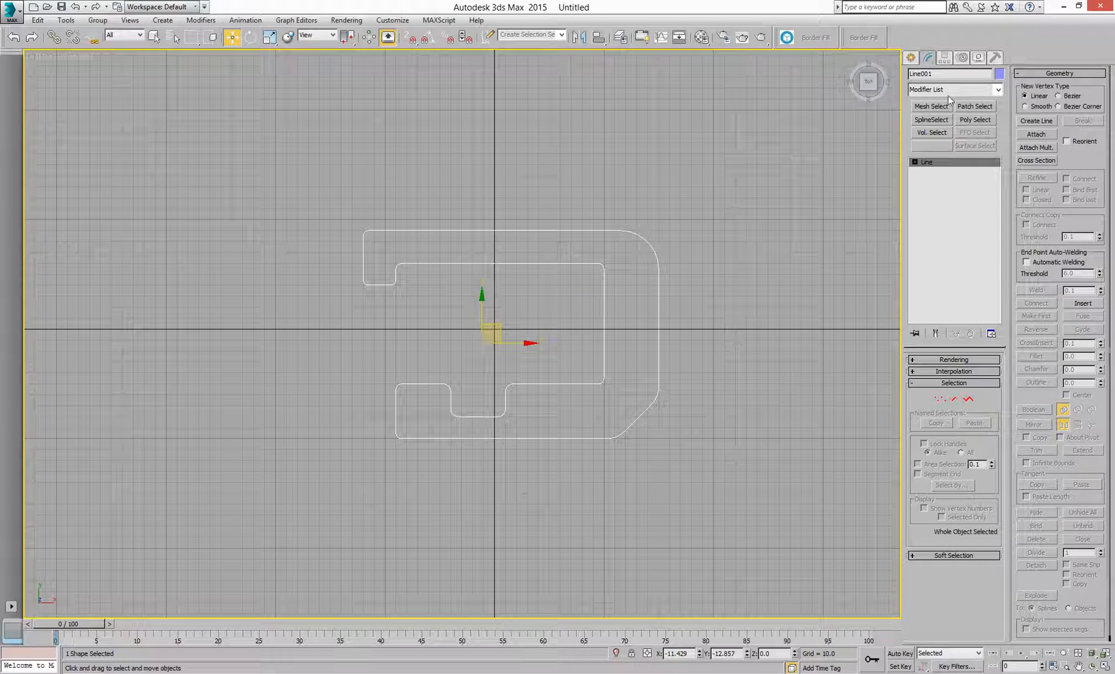
pyautogui.click(998, 74)
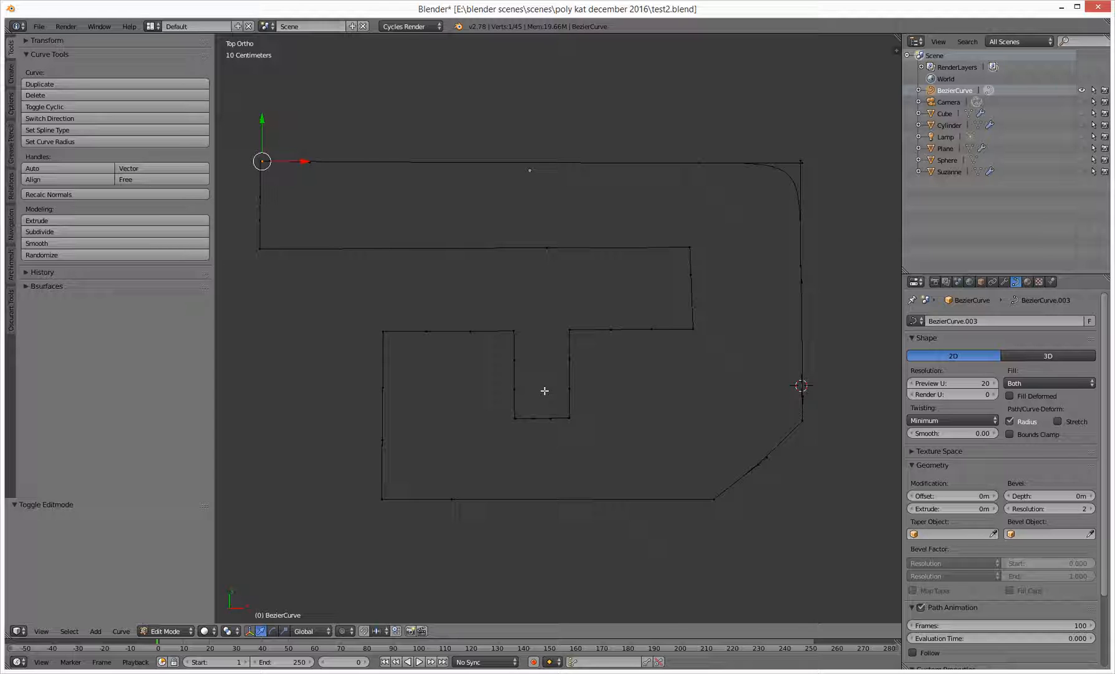
pyautogui.moveTo(429, 441)
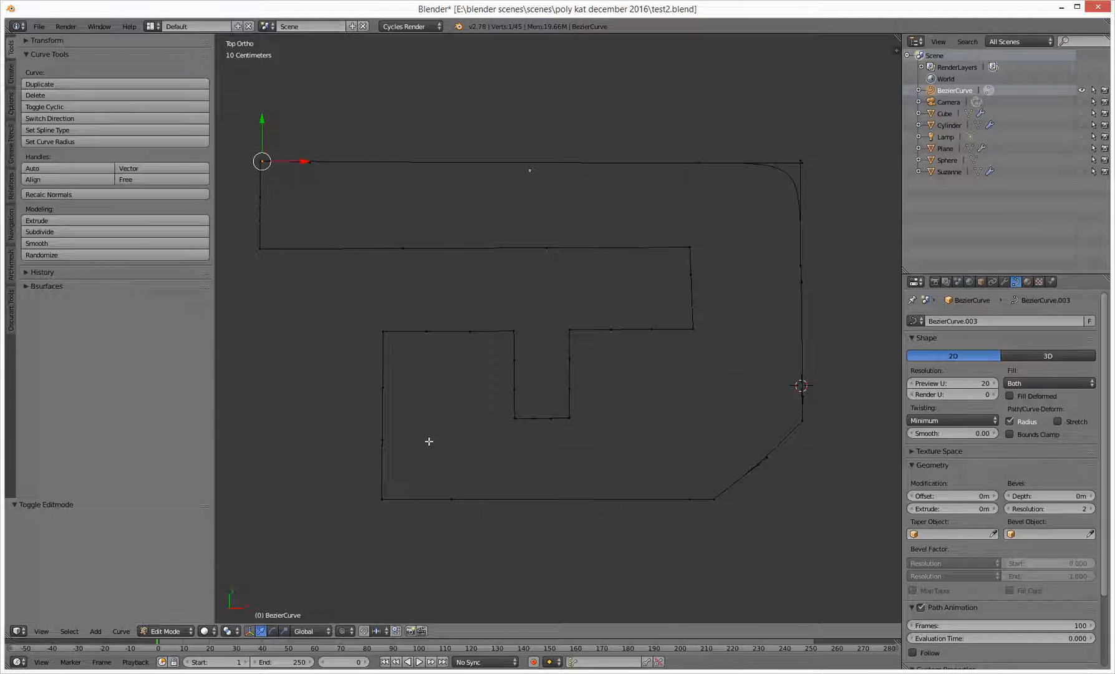
pyautogui.moveTo(397, 402)
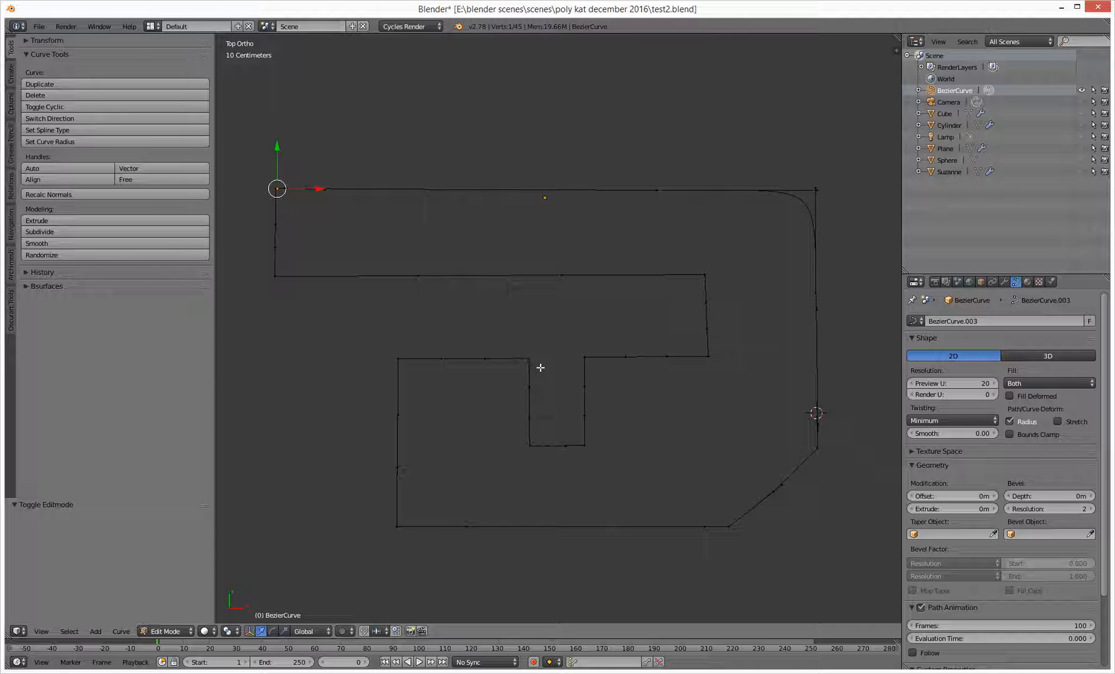
pyautogui.moveTo(530, 360)
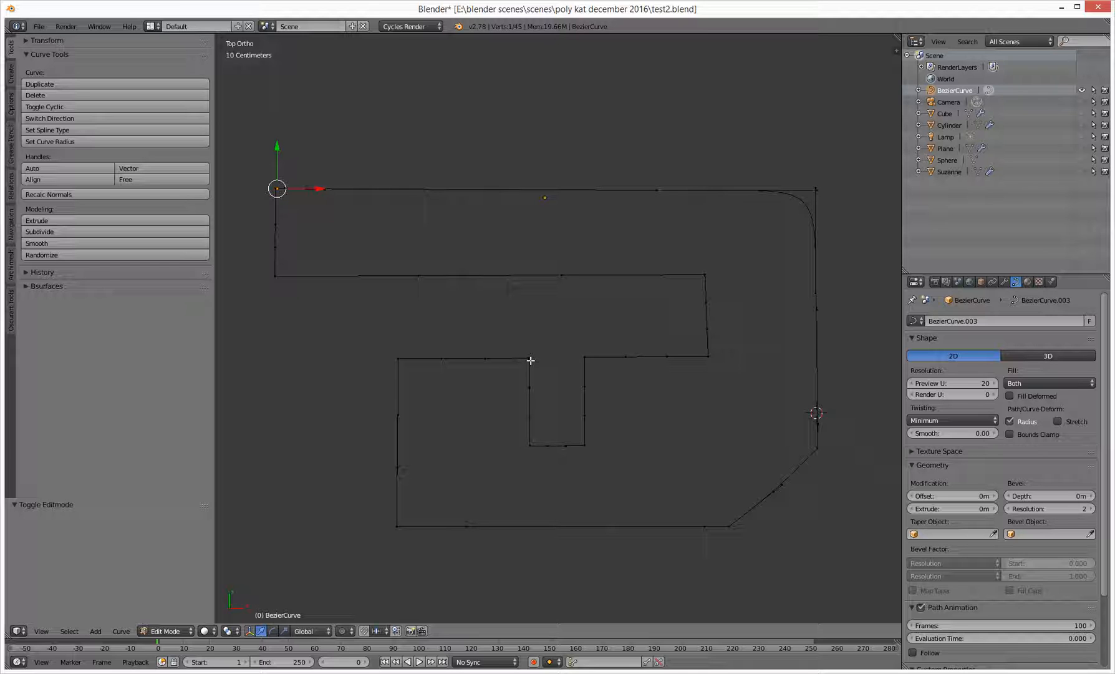